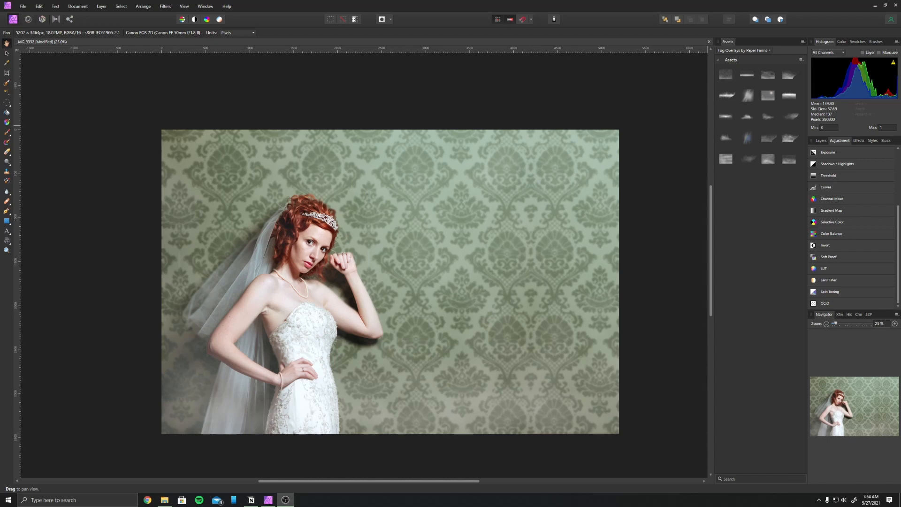
mouse_move(508, 458)
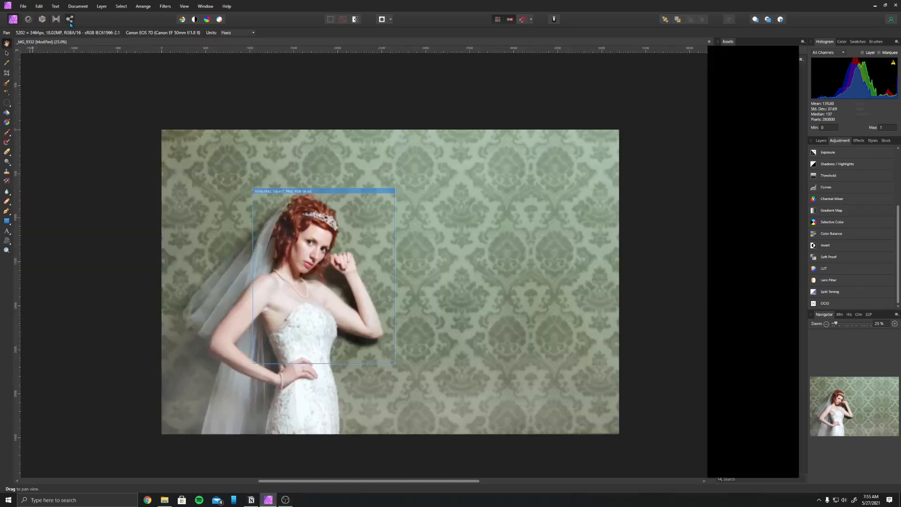
Step: Switch the bridal portrait into the Export Persona with its Slices panel and PNG defaults
left_click(69, 19)
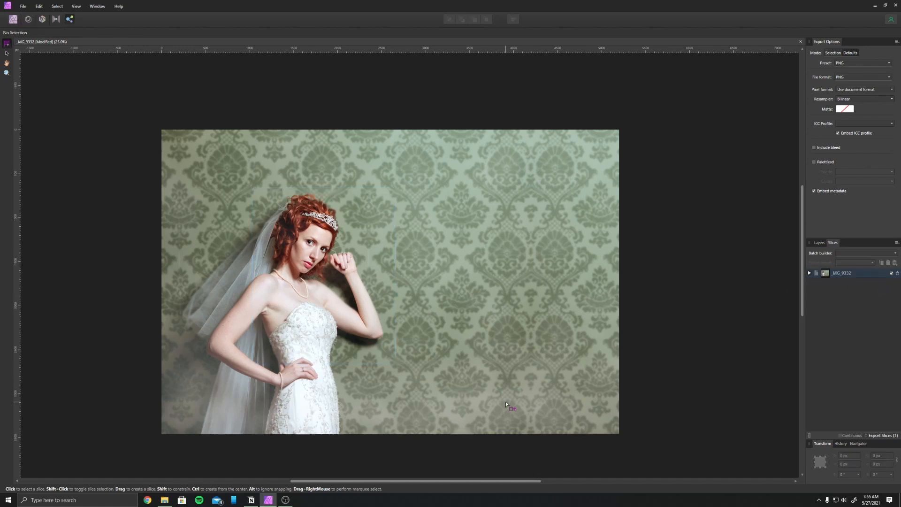
mouse_move(637, 365)
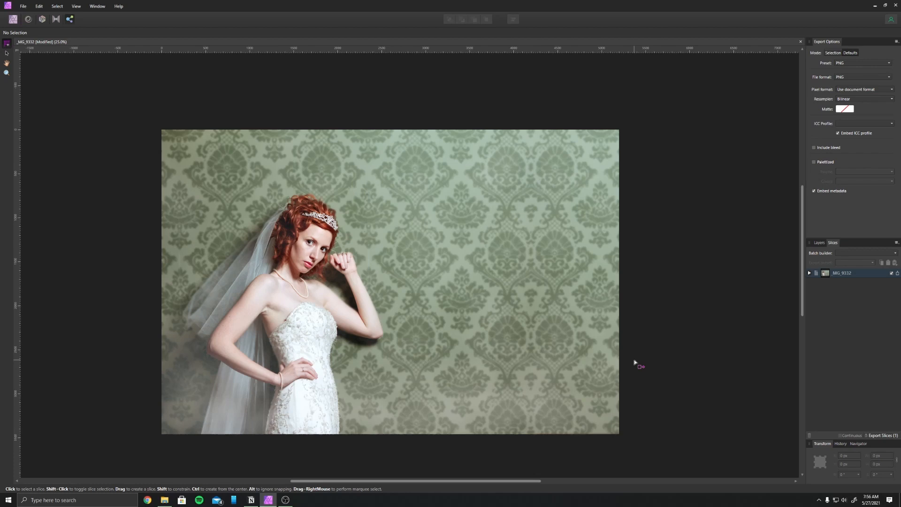
mouse_move(634, 313)
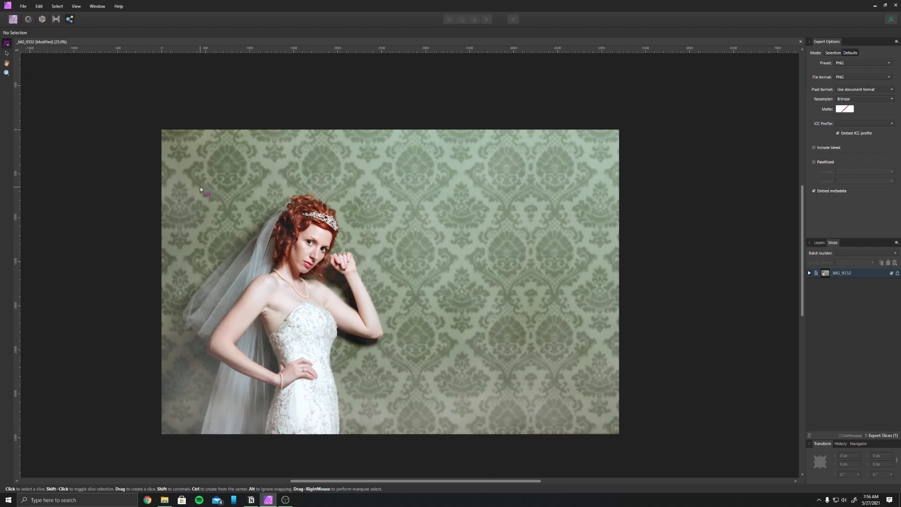
Step: Draw a new slice (about 2160×1964 px) around the bride's head, veil and torso
left_click_drag(208, 185, 394, 354)
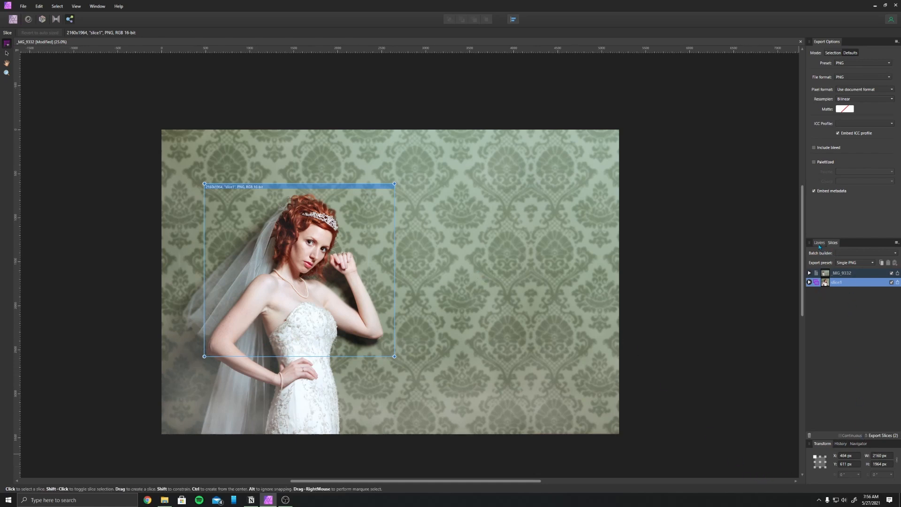
Step: Rename the new upper-body slice from 'slice1' to 'Insta' in the Slices panel
left_click(818, 242)
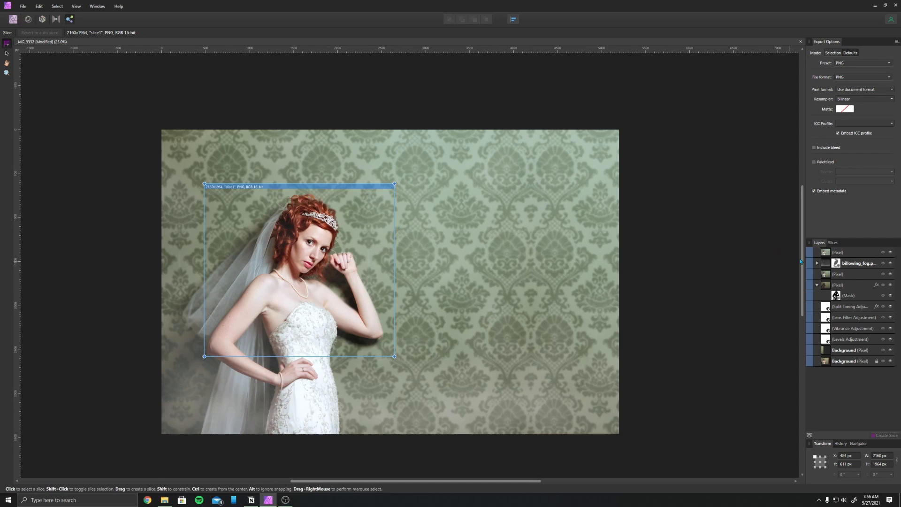
left_click(832, 242)
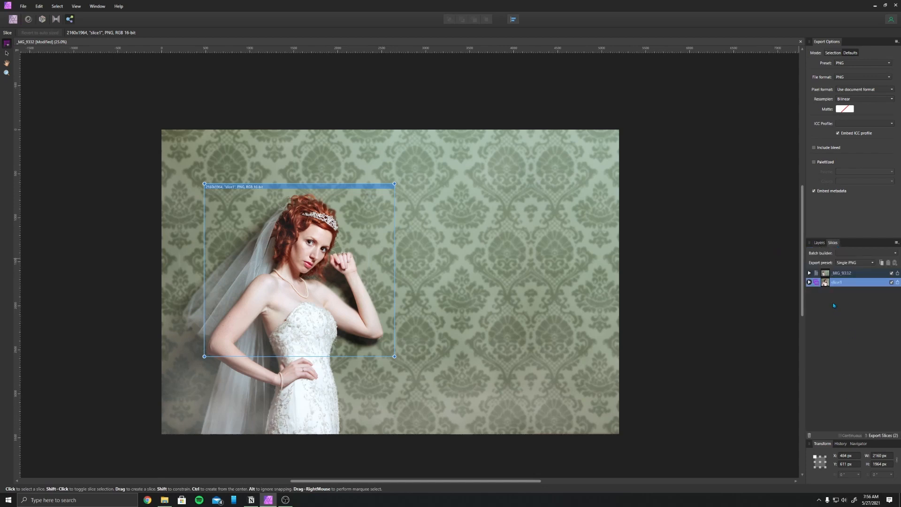
mouse_move(837, 282)
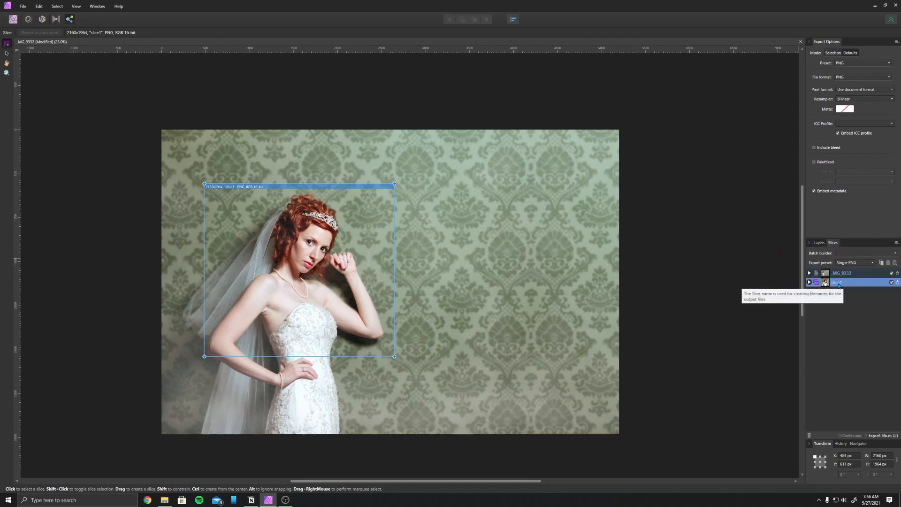
double_click(856, 282)
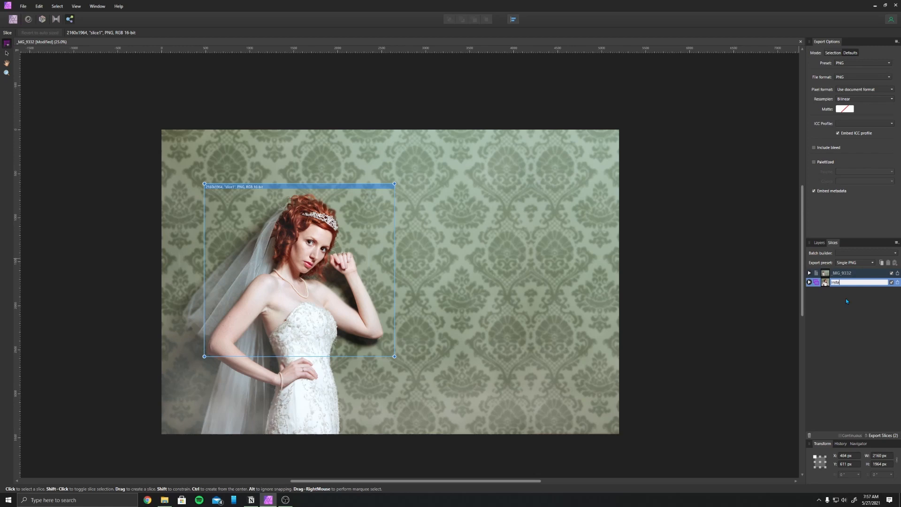
type("Insta")
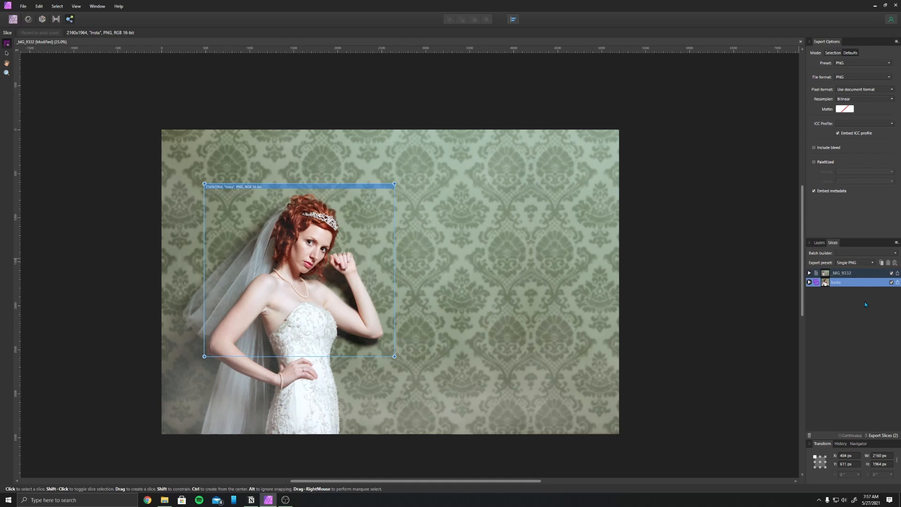
mouse_move(882, 435)
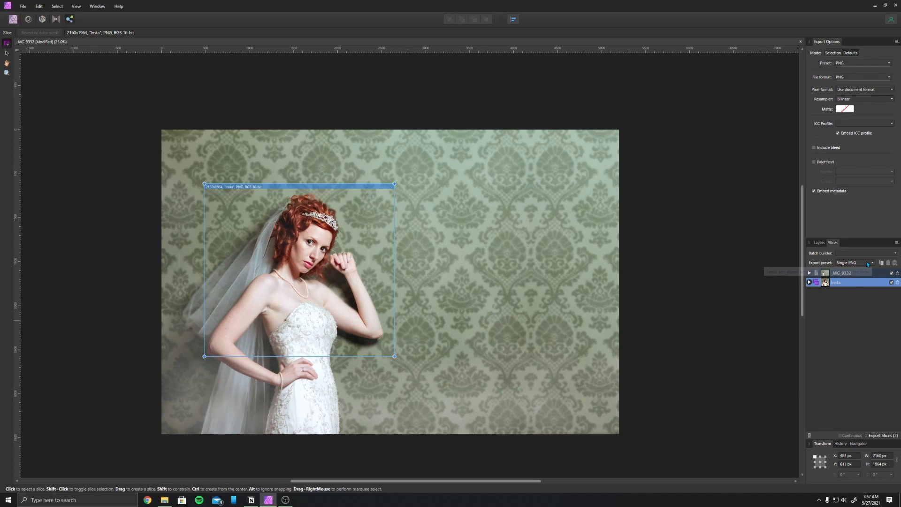
left_click(871, 262)
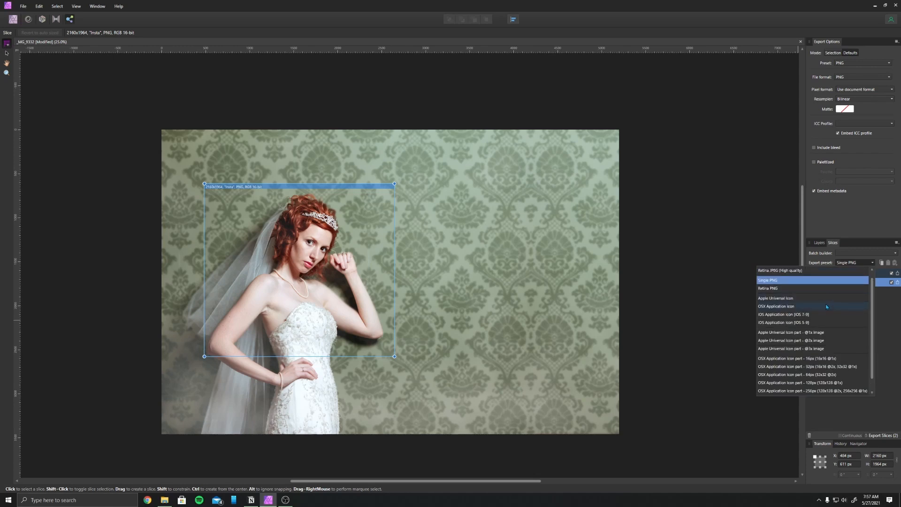
left_click(767, 280)
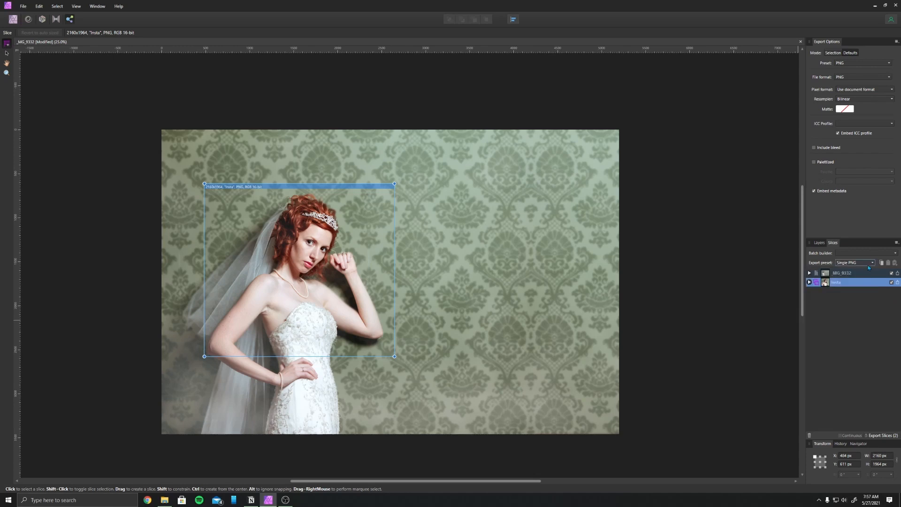
left_click(870, 262)
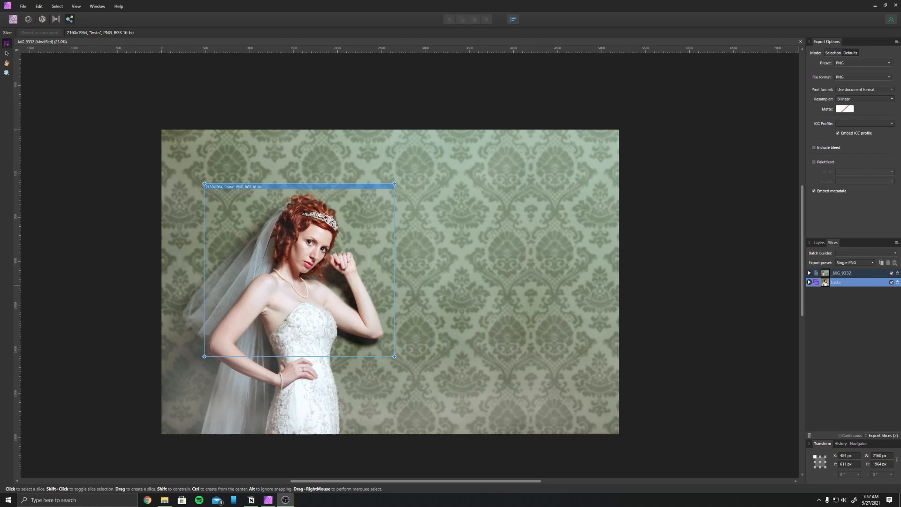
mouse_move(833, 394)
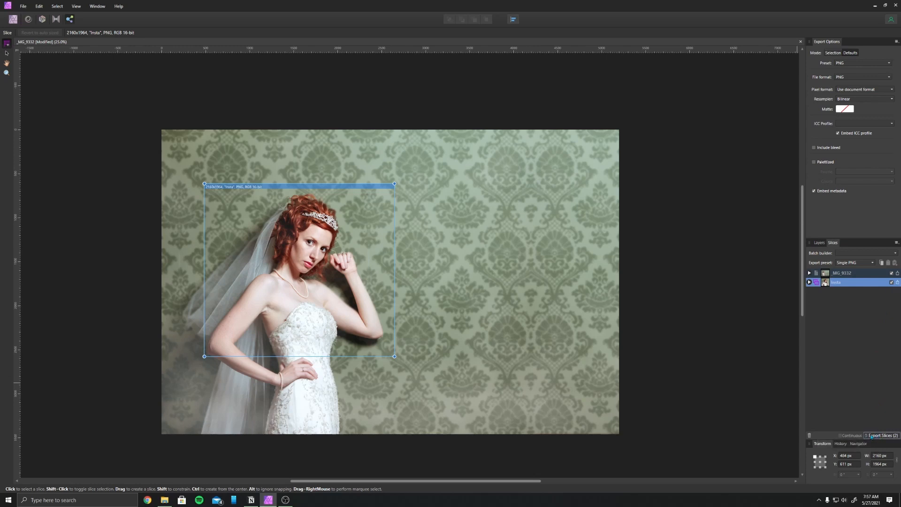
Step: Export both slices (Insta crop and full image) as PNGs to the Desktop
left_click(881, 435)
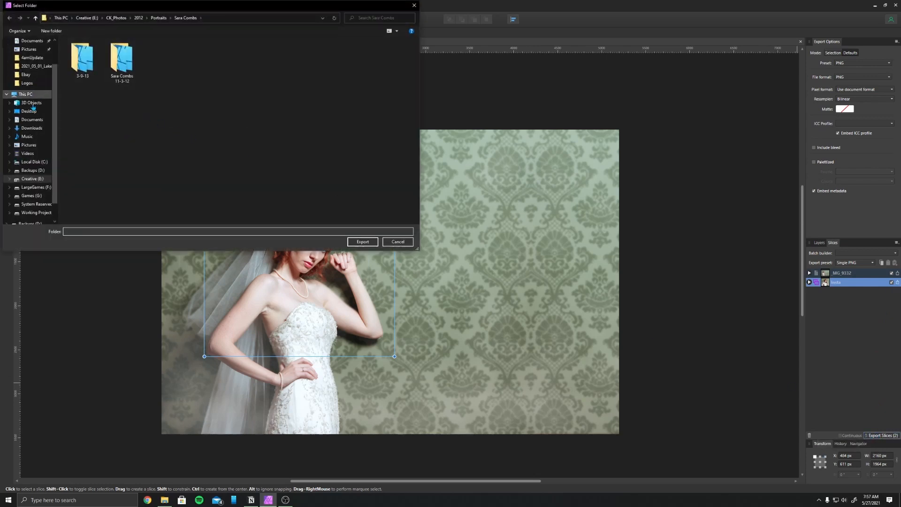
left_click(29, 111)
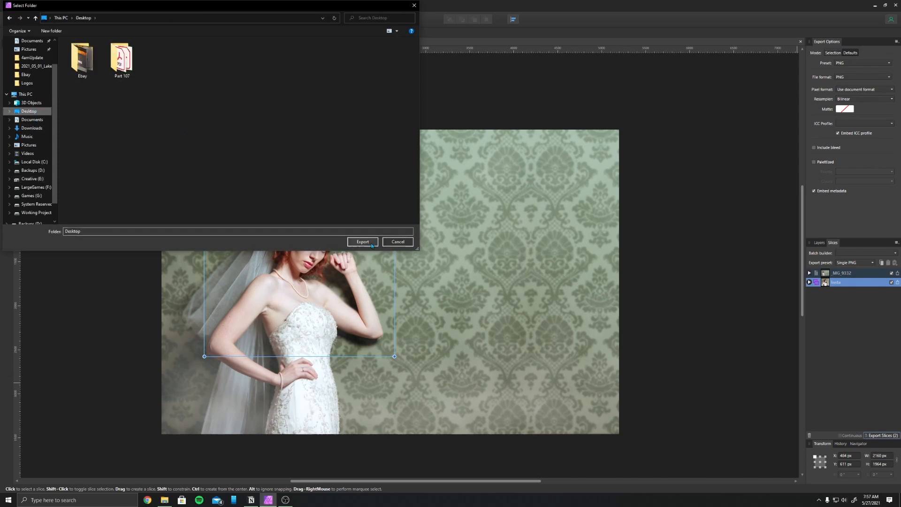
left_click(362, 241)
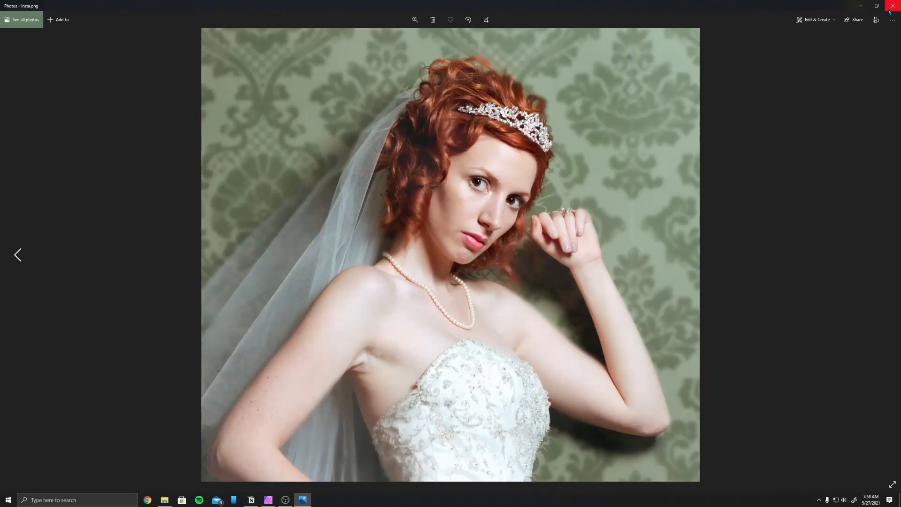
Step: Close Insta.png in Photos and view the exported full portrait _MG_9332.png from the desktop
left_click(894, 5)
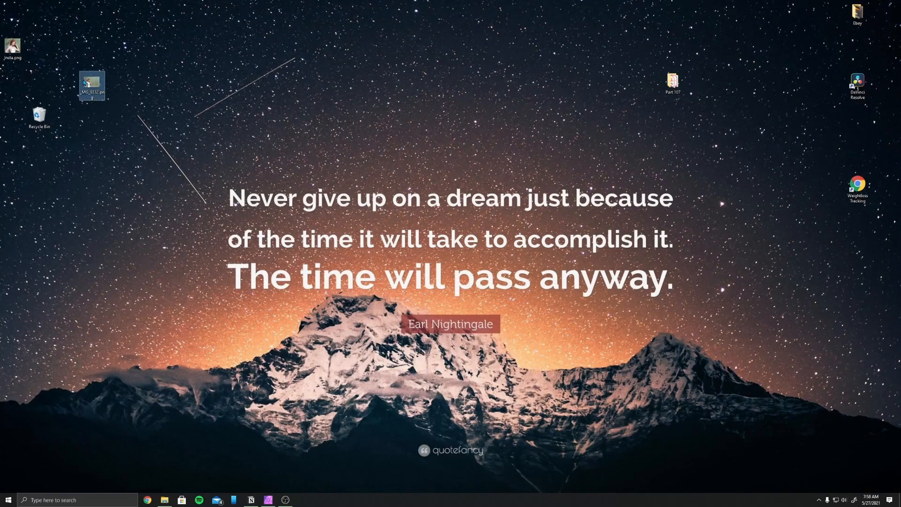
double_click(92, 84)
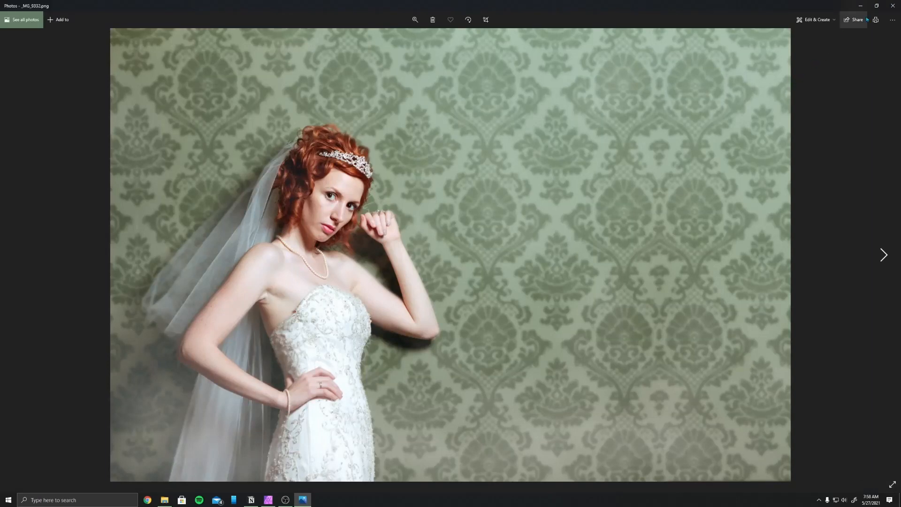